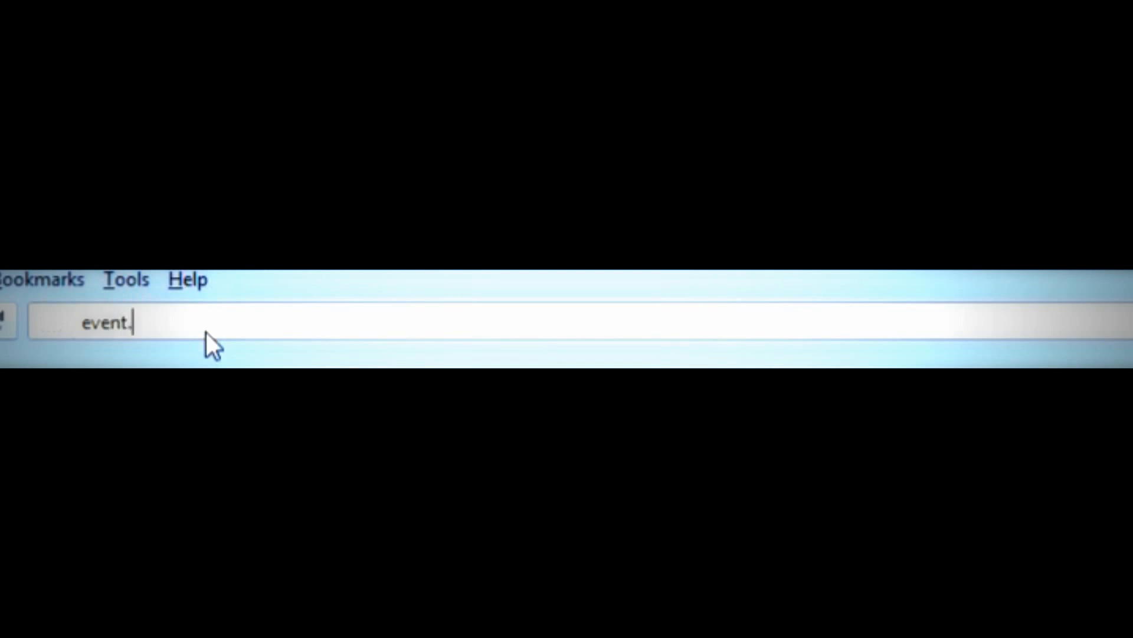
Step: Navigate the browser to the MSI Afterburner download and discussion page
text(ms)
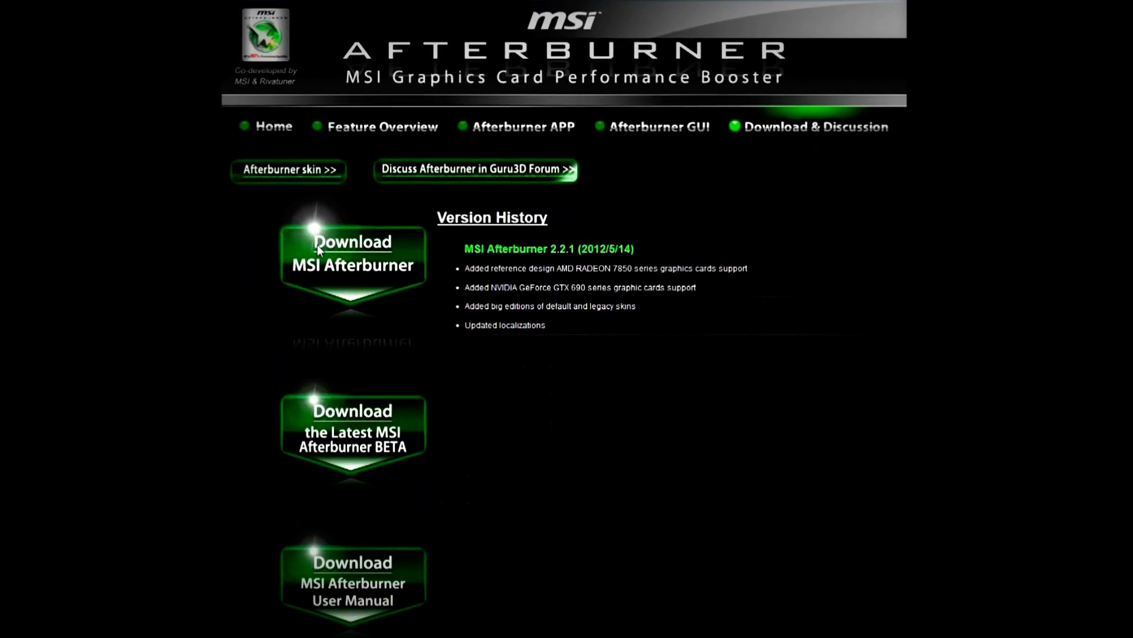
Step: Start the MSIAfterburnerSetup221.zip download from the 'Download MSI Afterburner' button
click(352, 253)
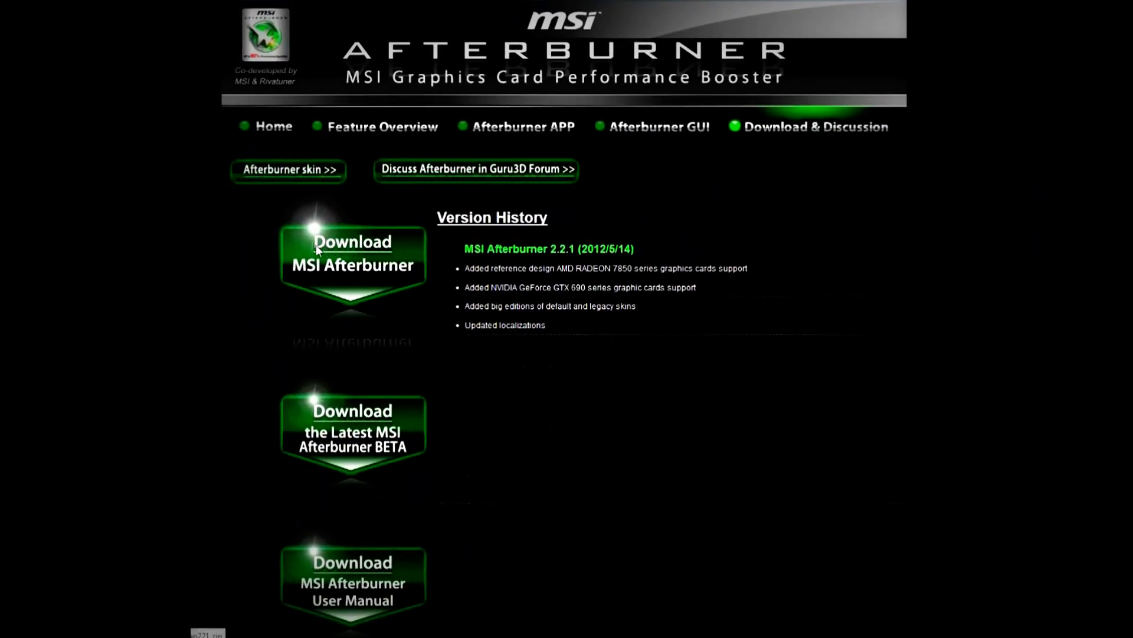
click(353, 253)
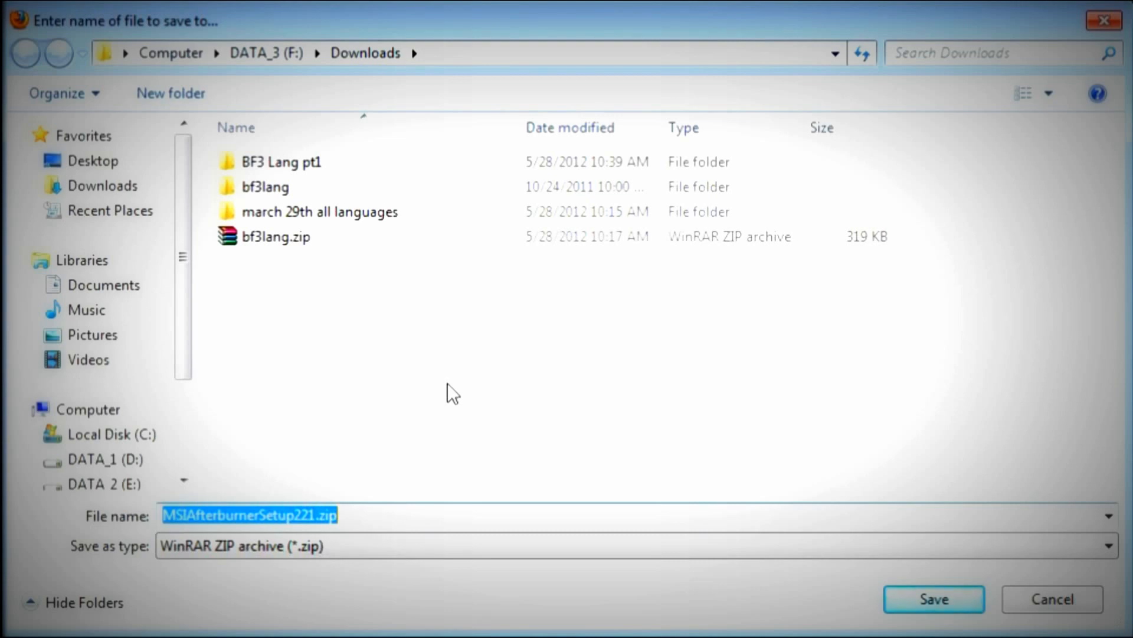
mouse_move(487, 382)
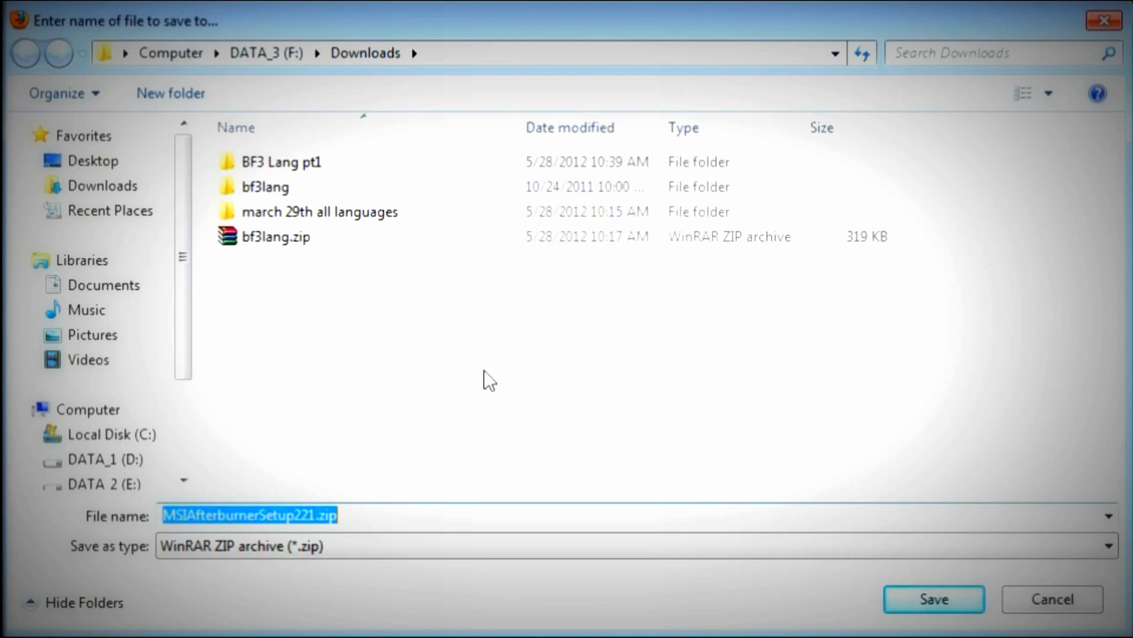
mouse_move(643, 358)
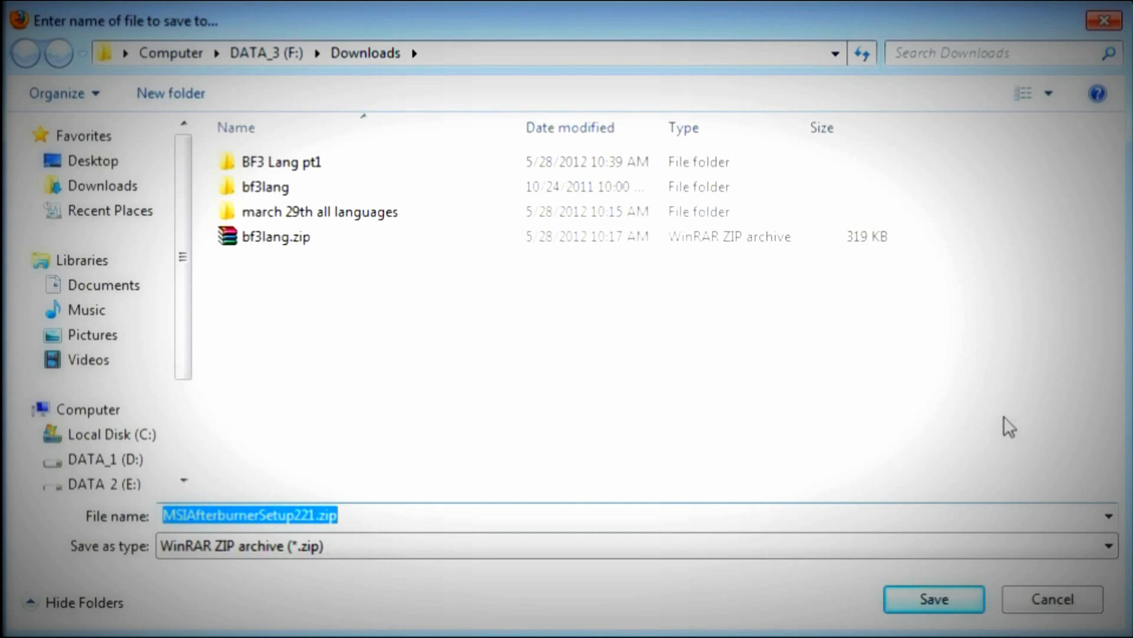
Step: Save MSIAfterburnerSetup221.zip into F:\Downloads with its default name
click(933, 598)
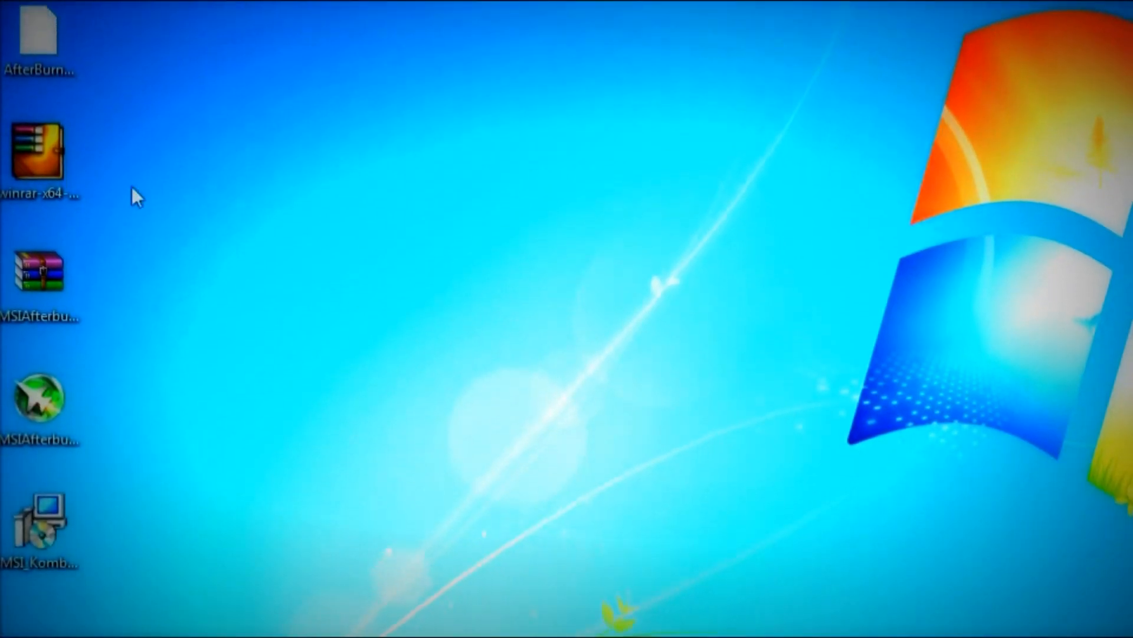
Step: Move the setup zip to the desktop centre and extract its contents there
click(40, 282)
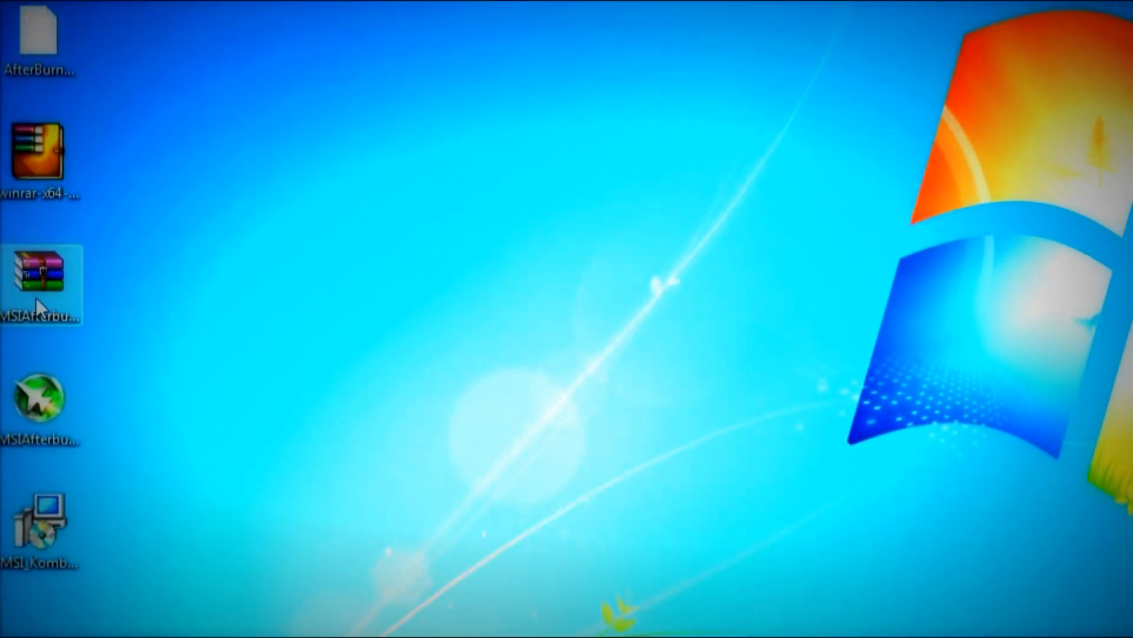
drag(40, 282, 614, 252)
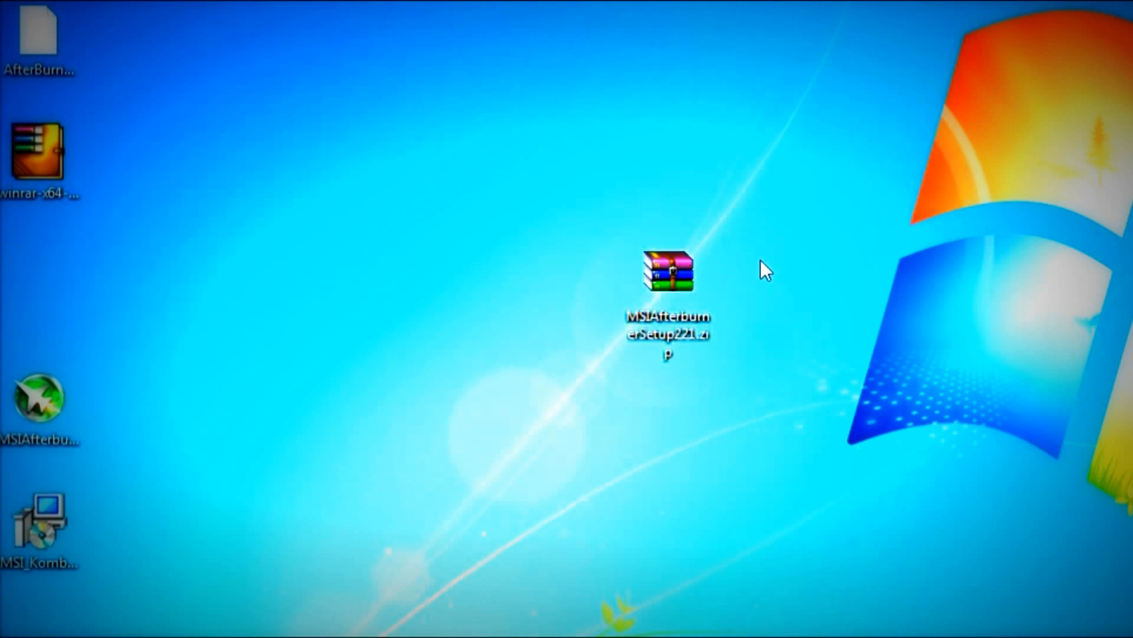
right_click(666, 273)
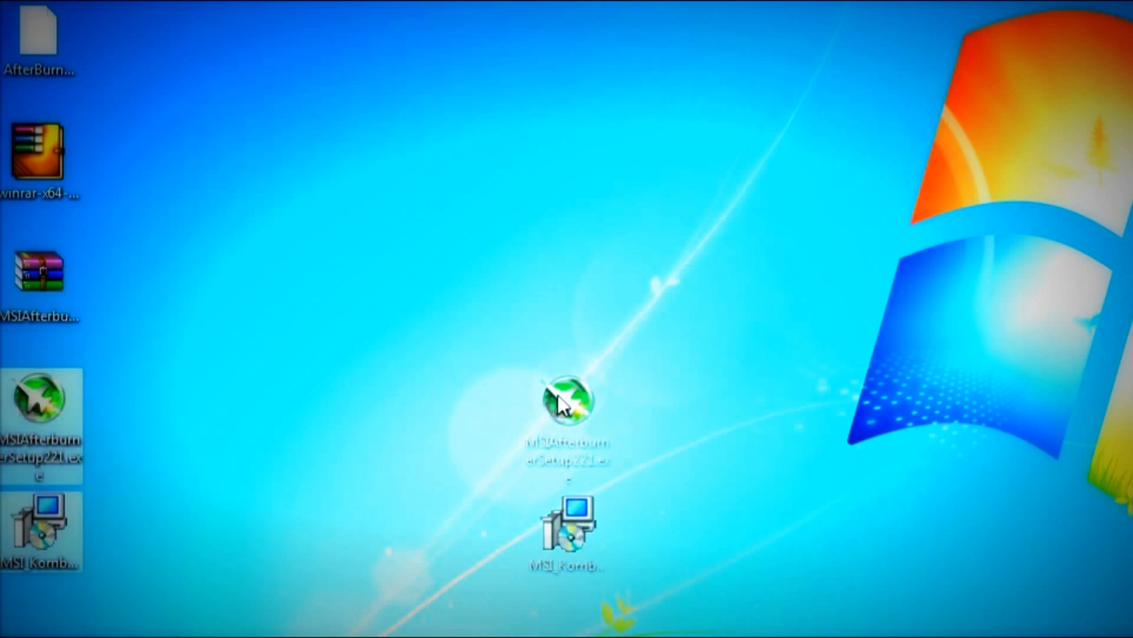
click(571, 400)
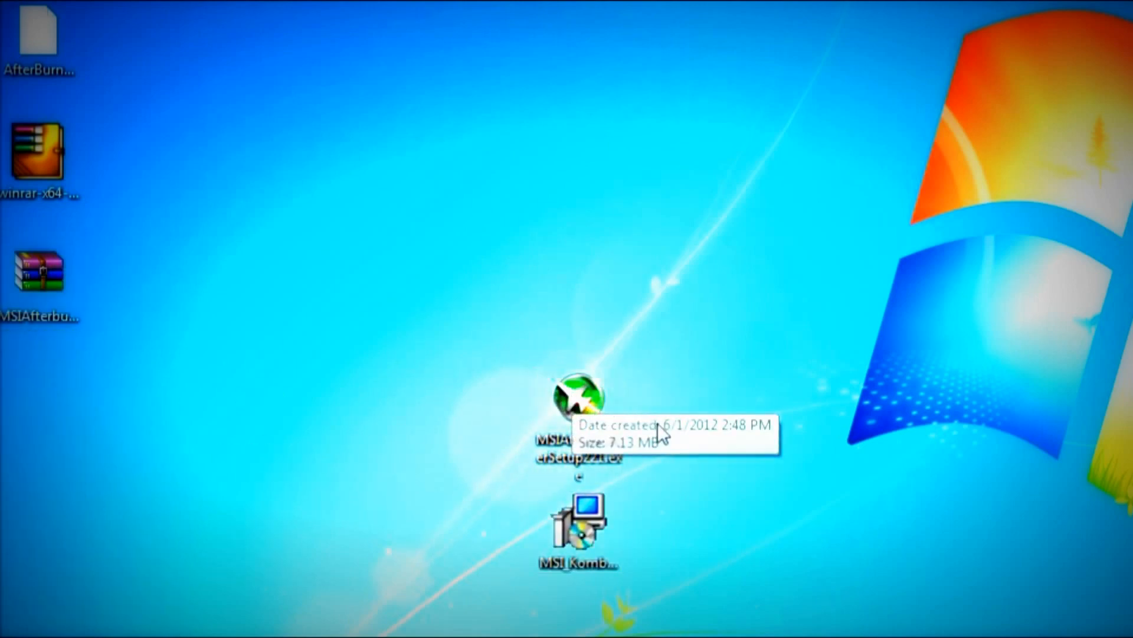
mouse_move(582, 531)
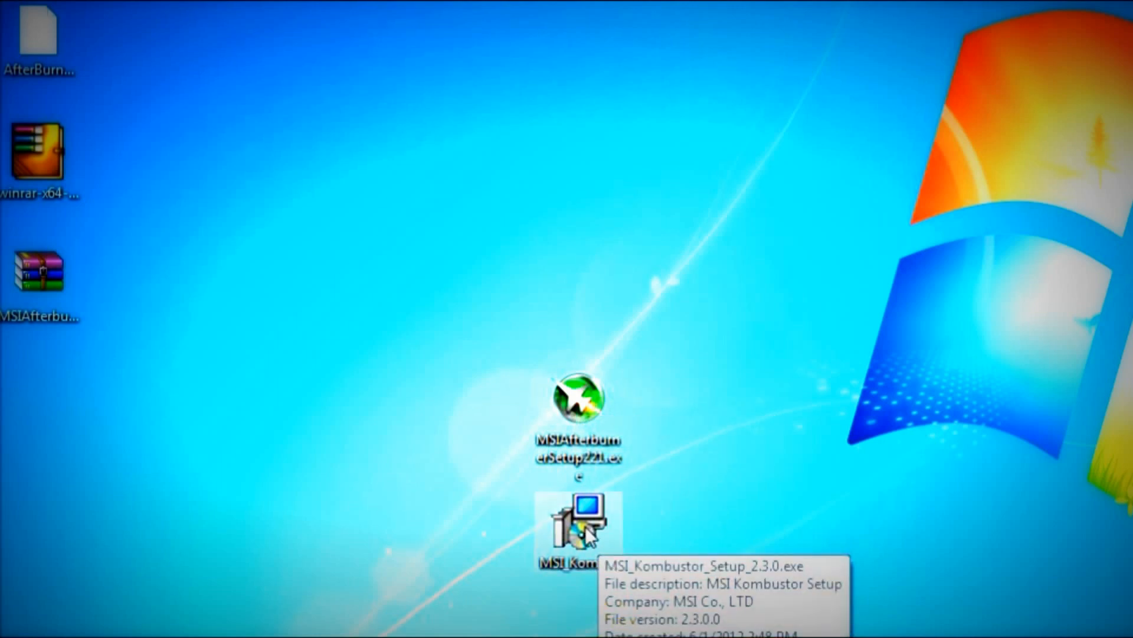
mouse_move(705, 607)
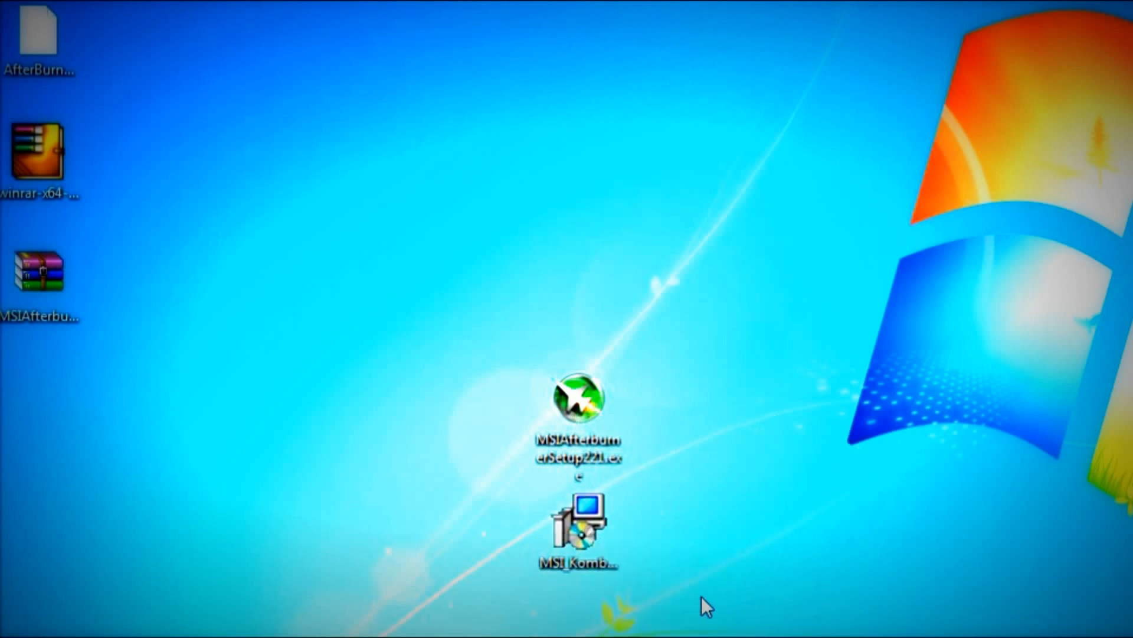
mouse_move(494, 341)
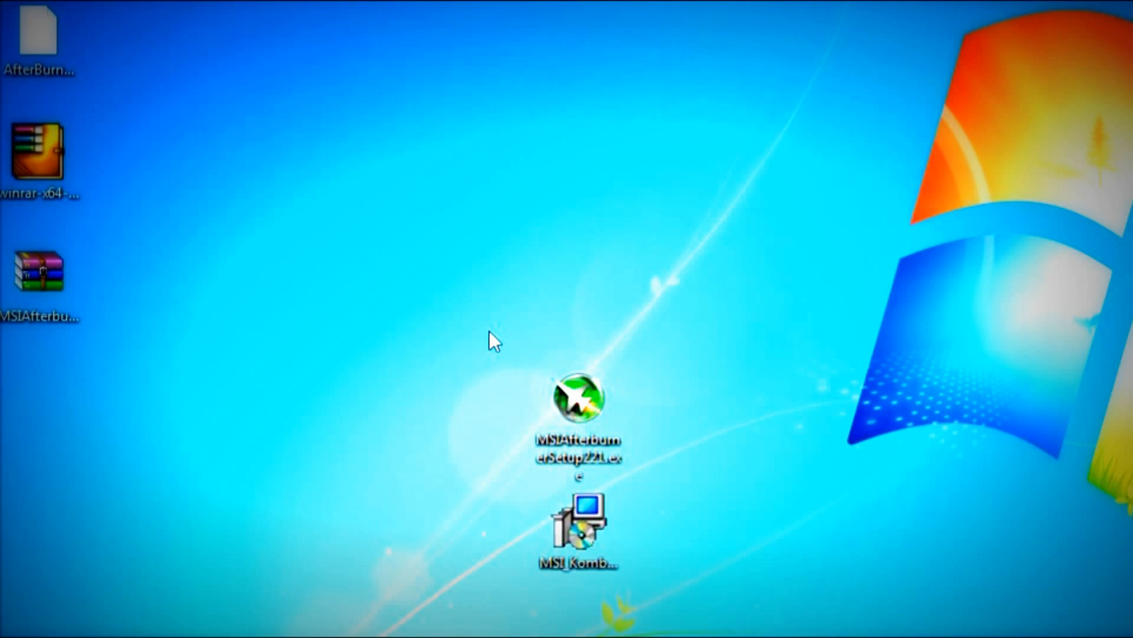
Step: Launch MSIAfterburnerSetup221.exe from the extracted files
click(577, 418)
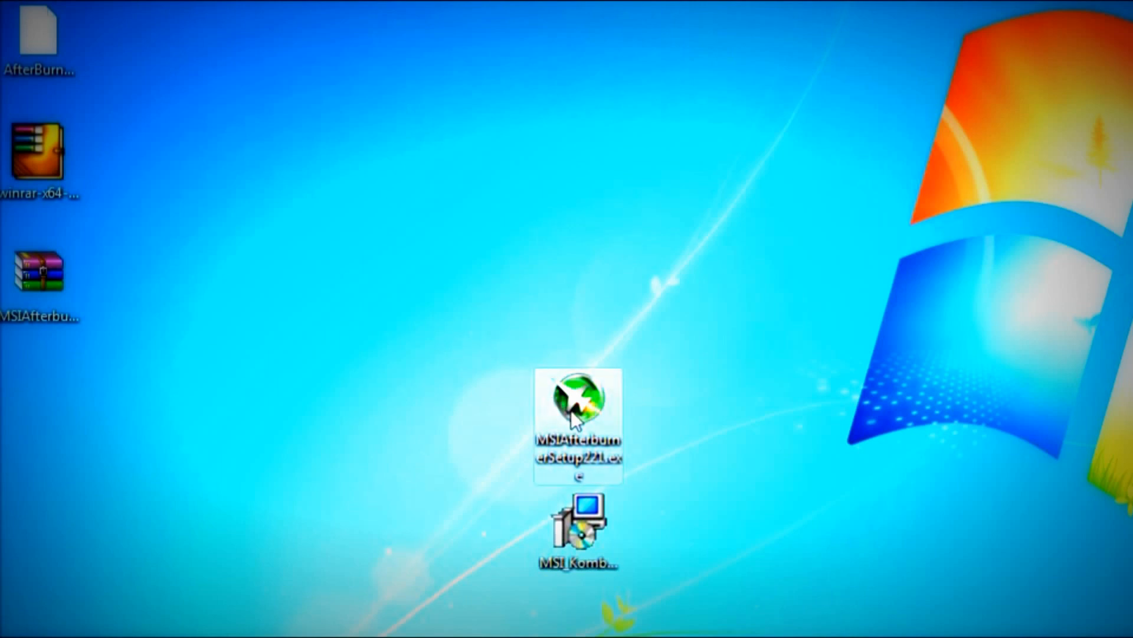
mouse_move(668, 391)
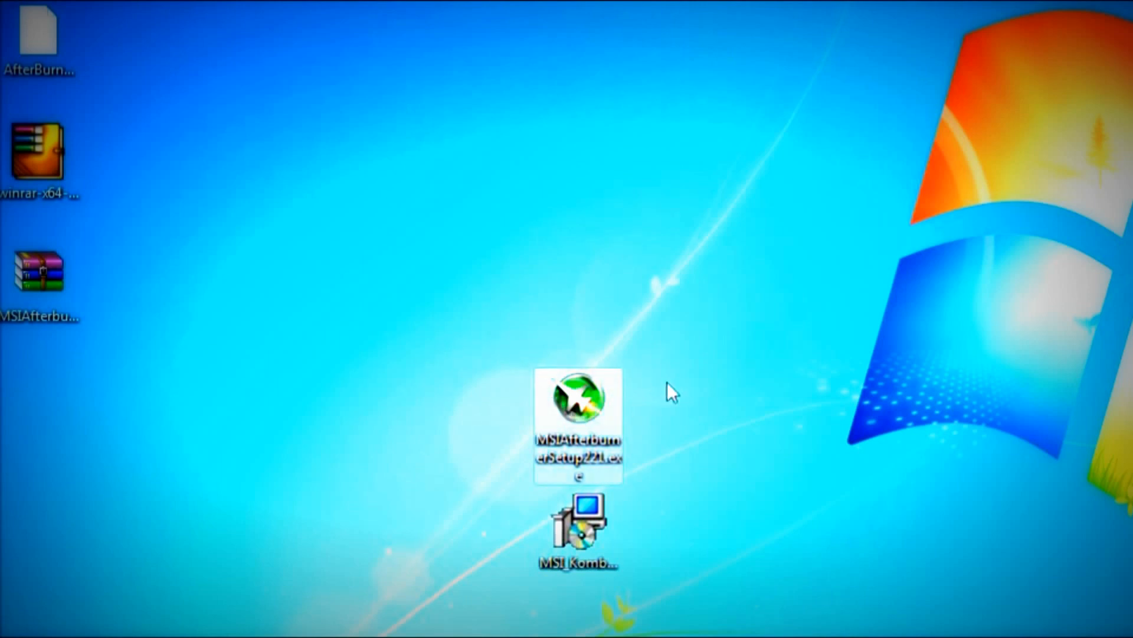
double_click(578, 417)
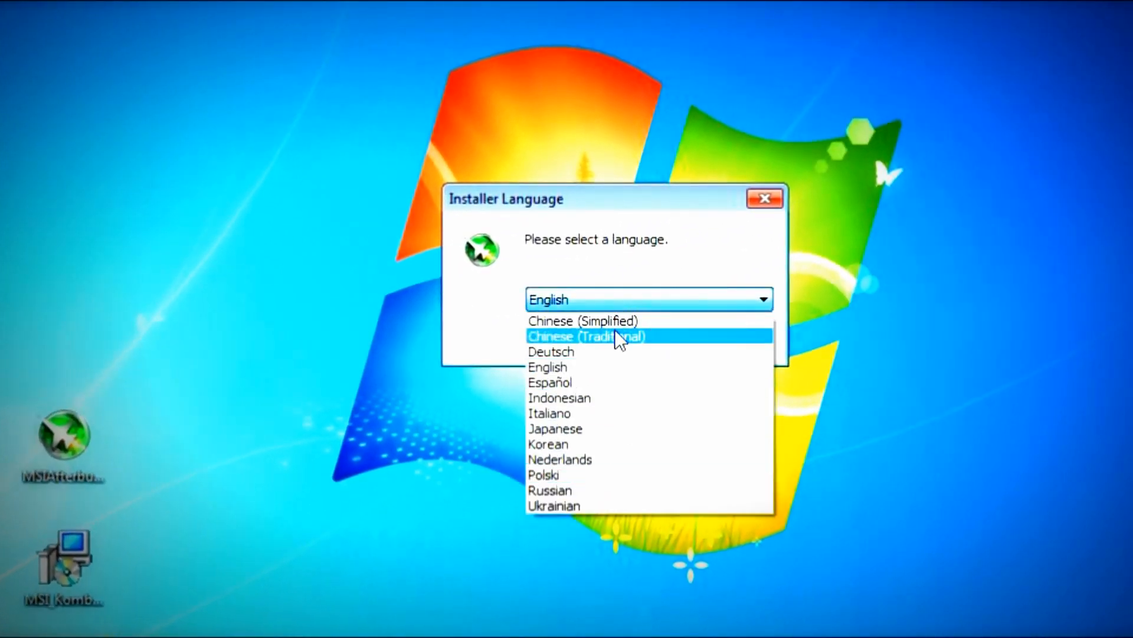
mouse_move(568, 490)
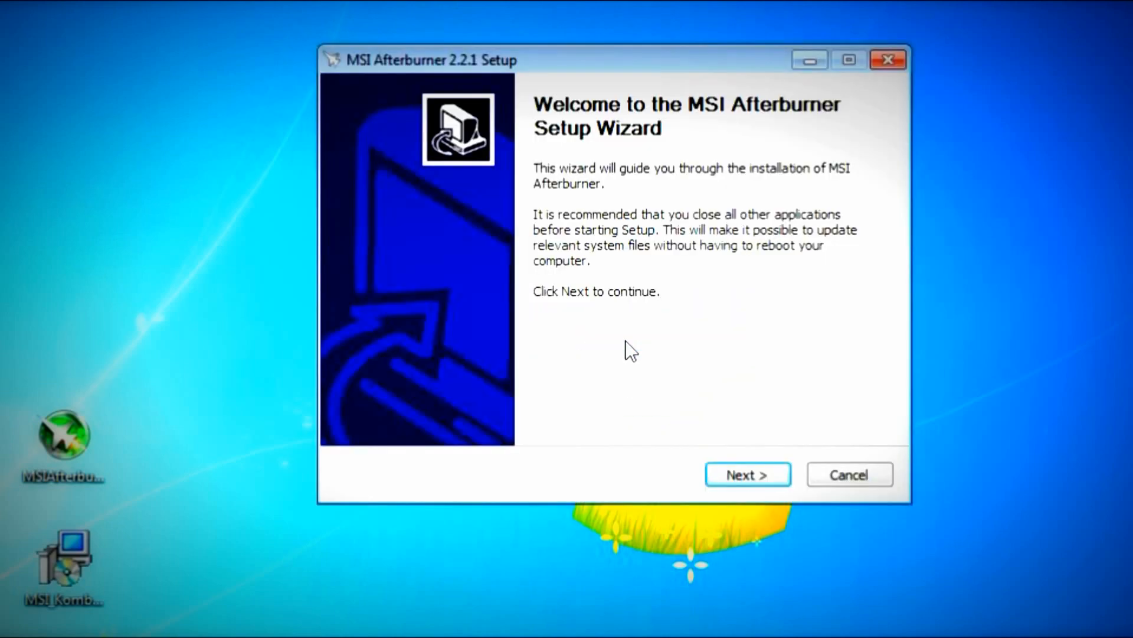
Step: Continue past the English welcome page and accept the license agreement terms
click(748, 475)
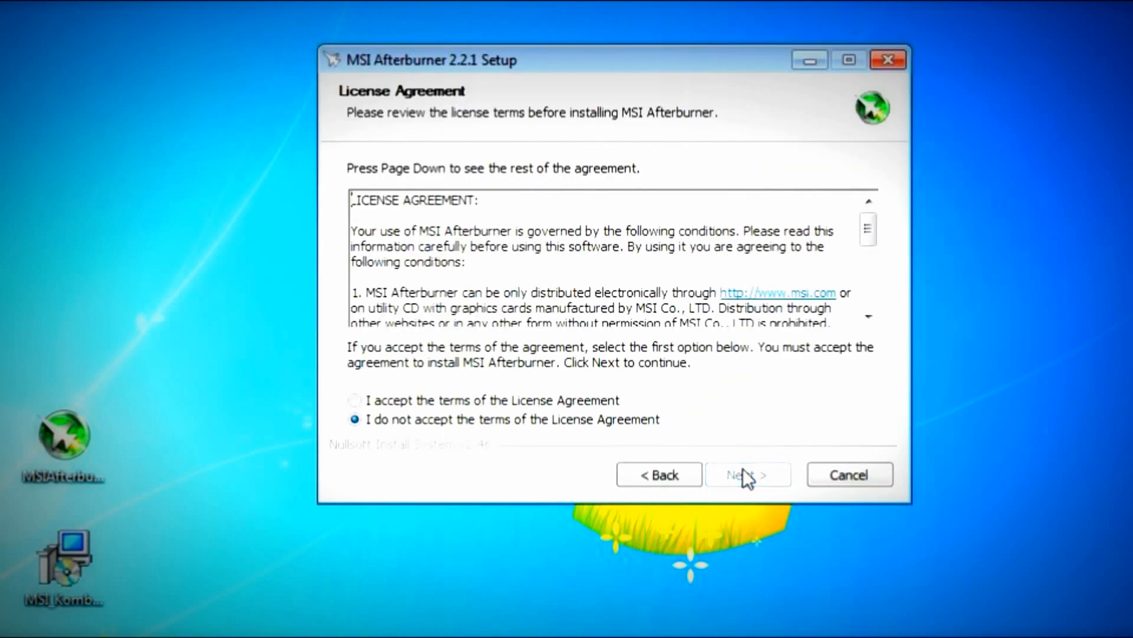
click(356, 401)
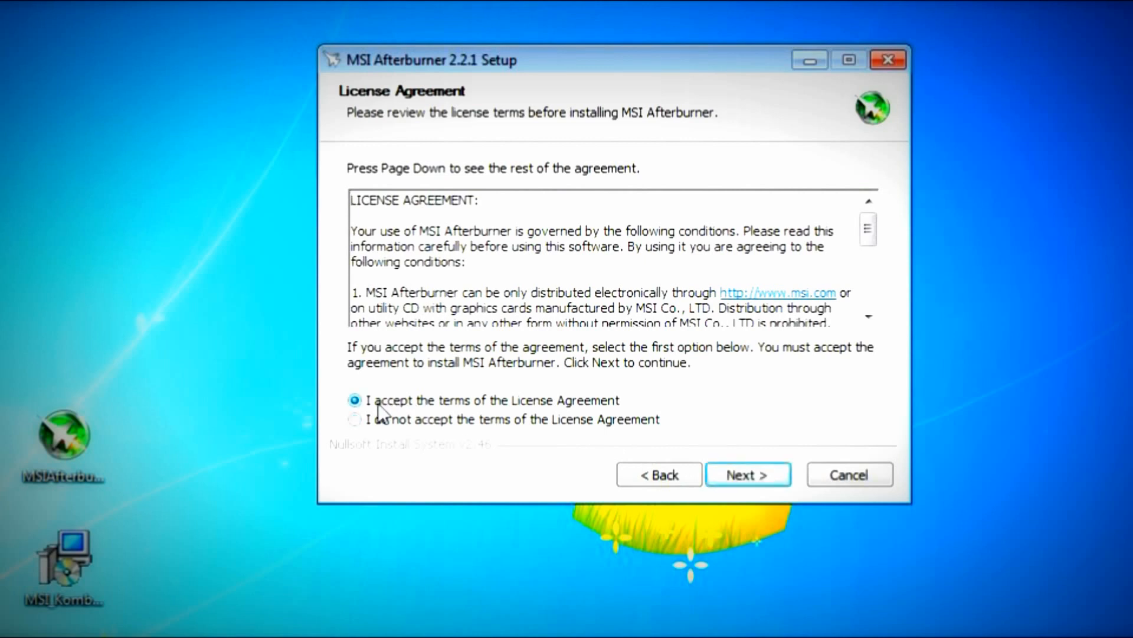
click(355, 419)
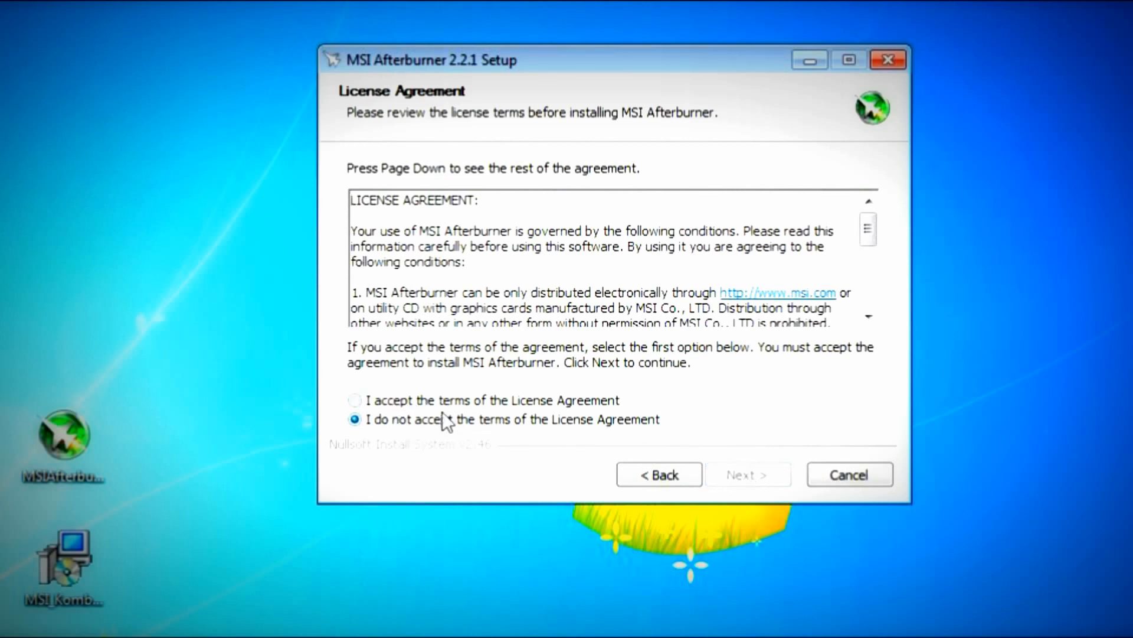
click(356, 400)
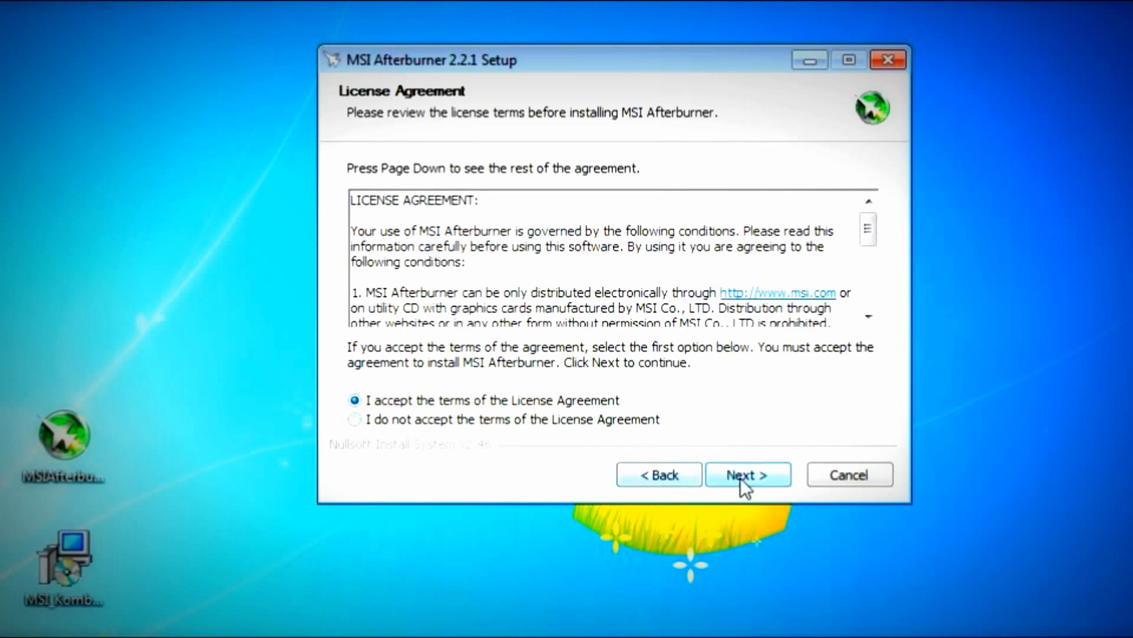
click(747, 475)
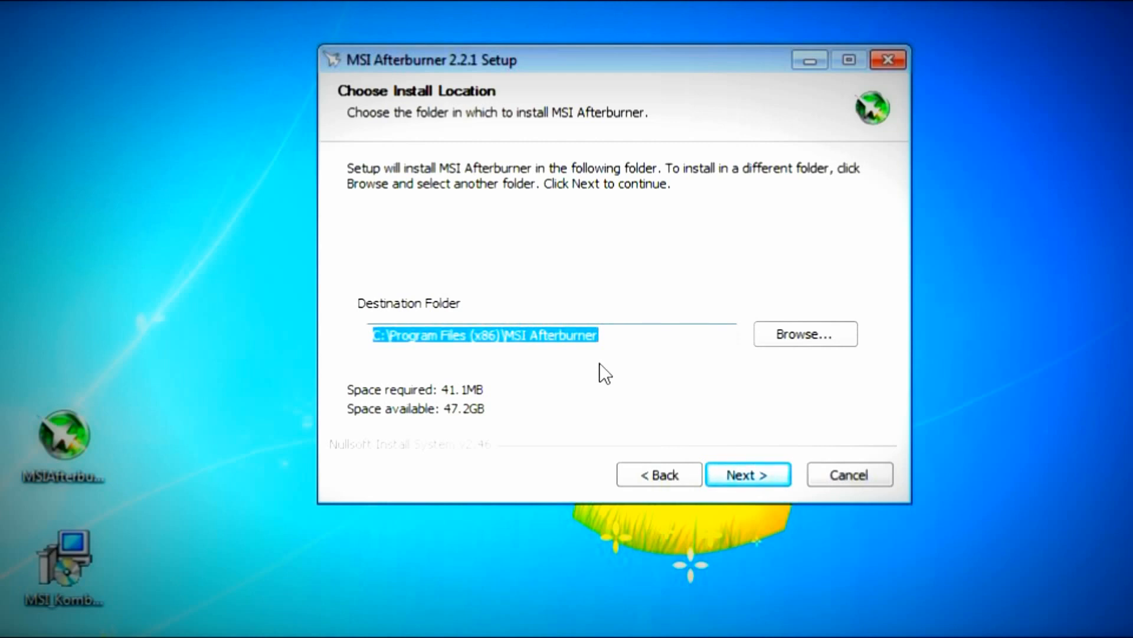
Step: Keep the default C:\Program Files (x86)\MSI Afterburner\ destination and proceed with installation
click(804, 333)
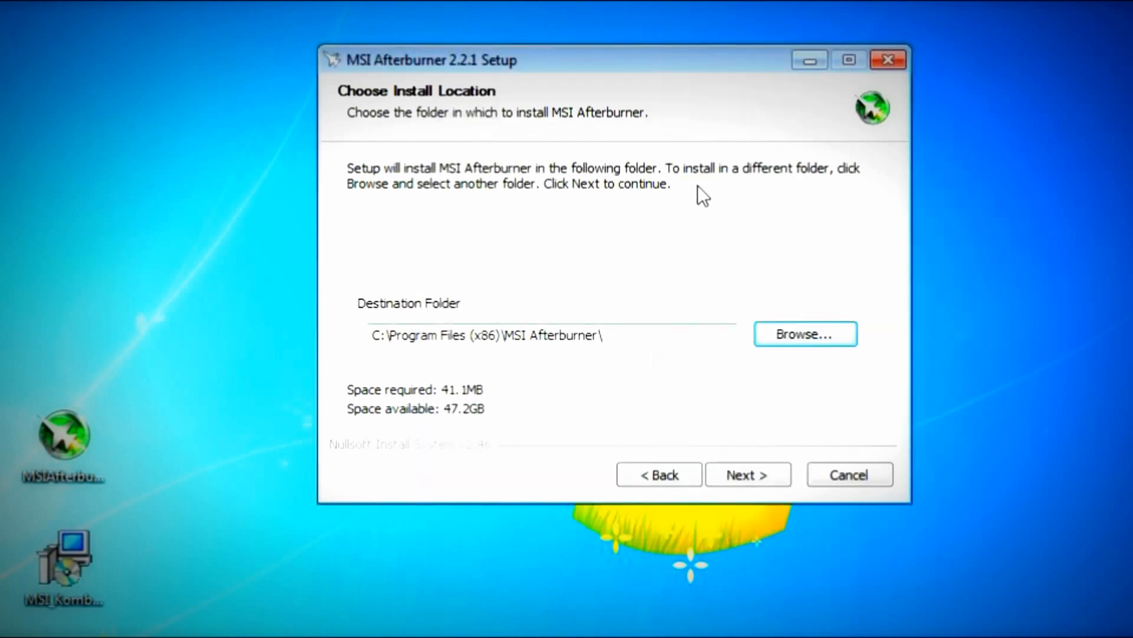
click(748, 475)
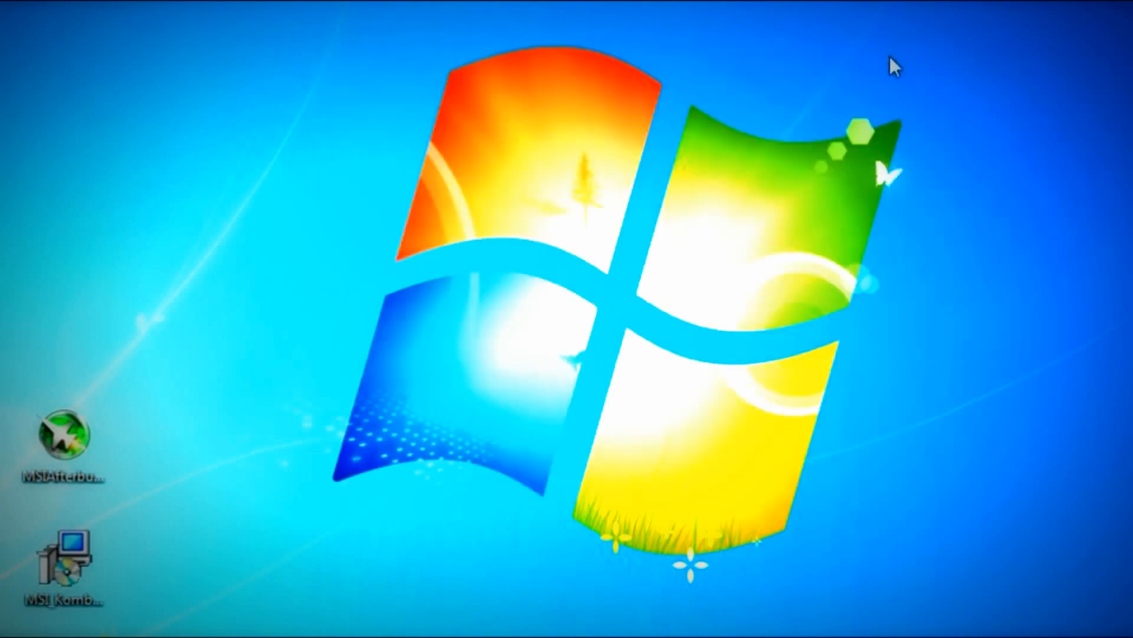
mouse_move(987, 253)
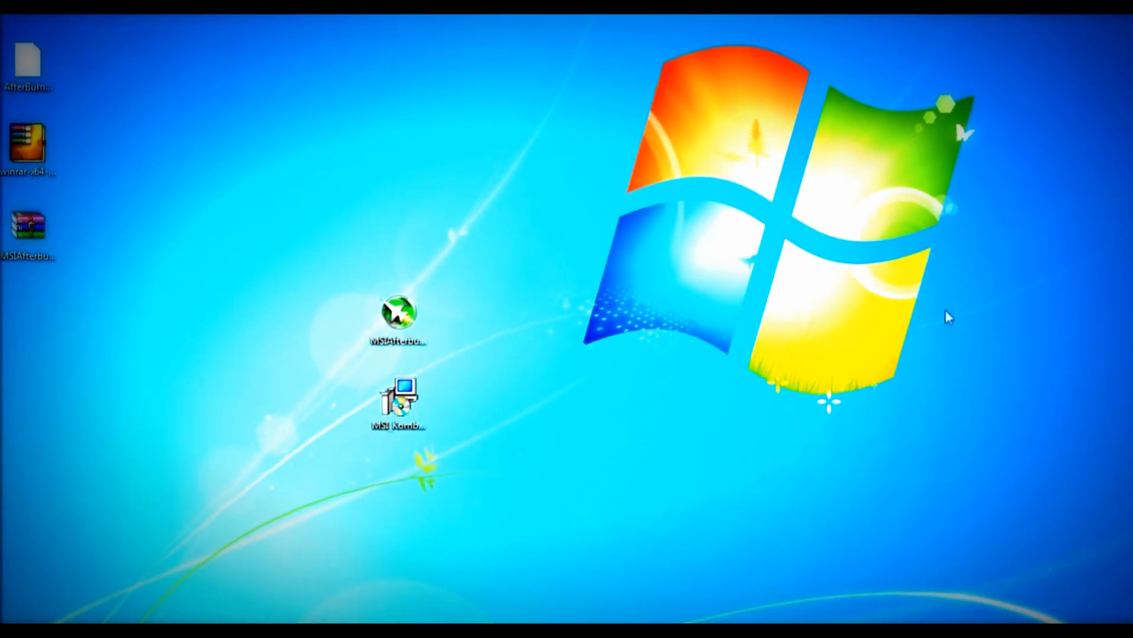
mouse_move(665, 122)
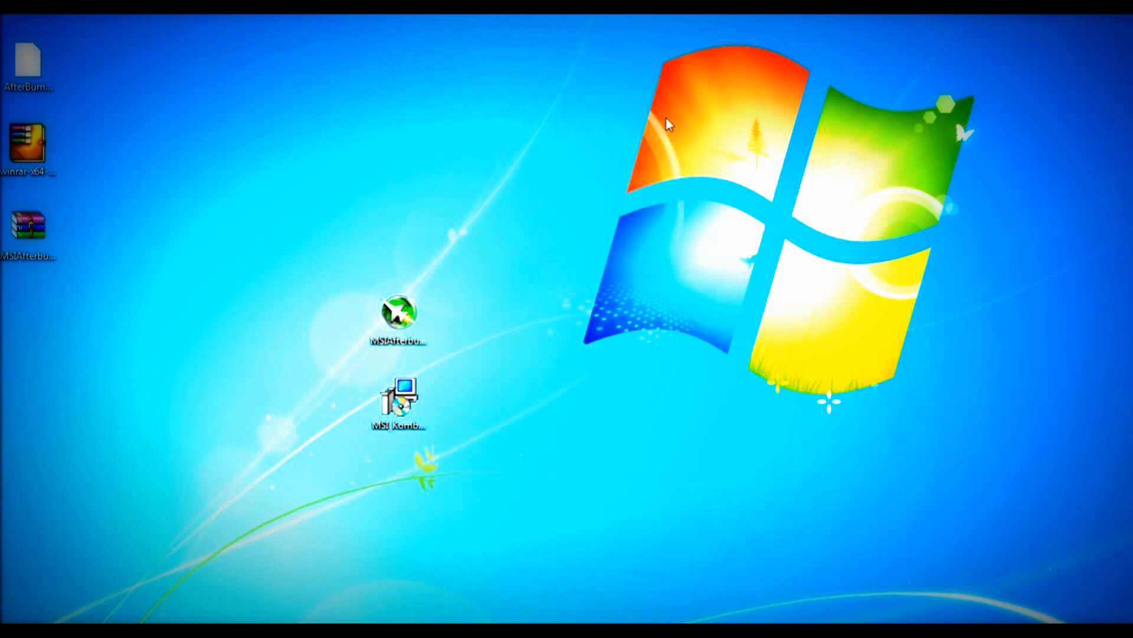
mouse_move(909, 385)
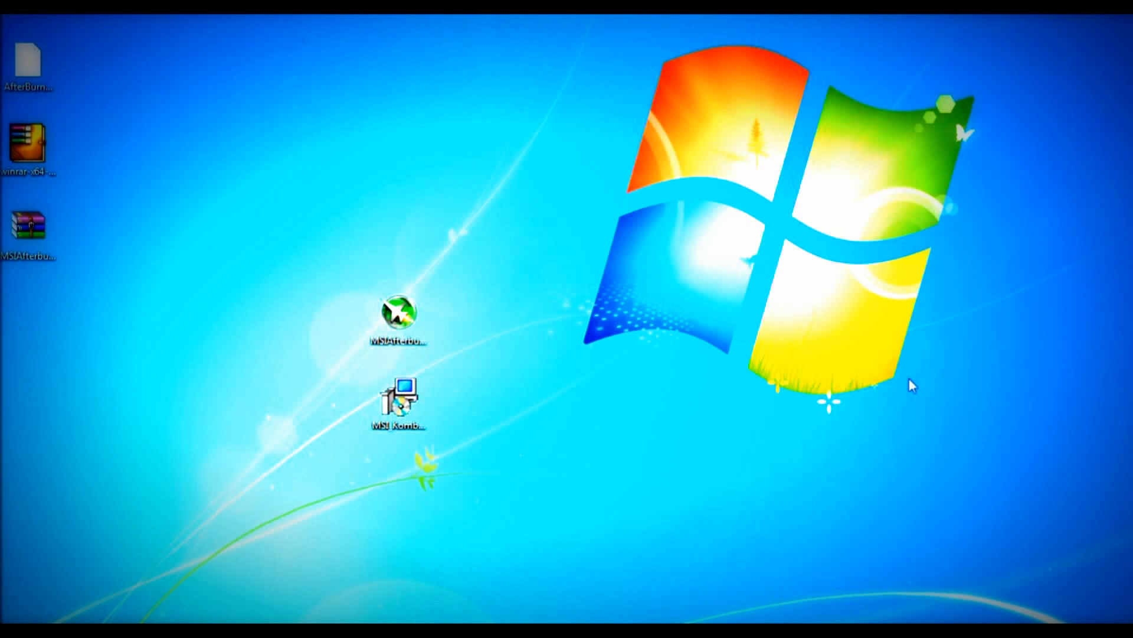
mouse_move(913, 204)
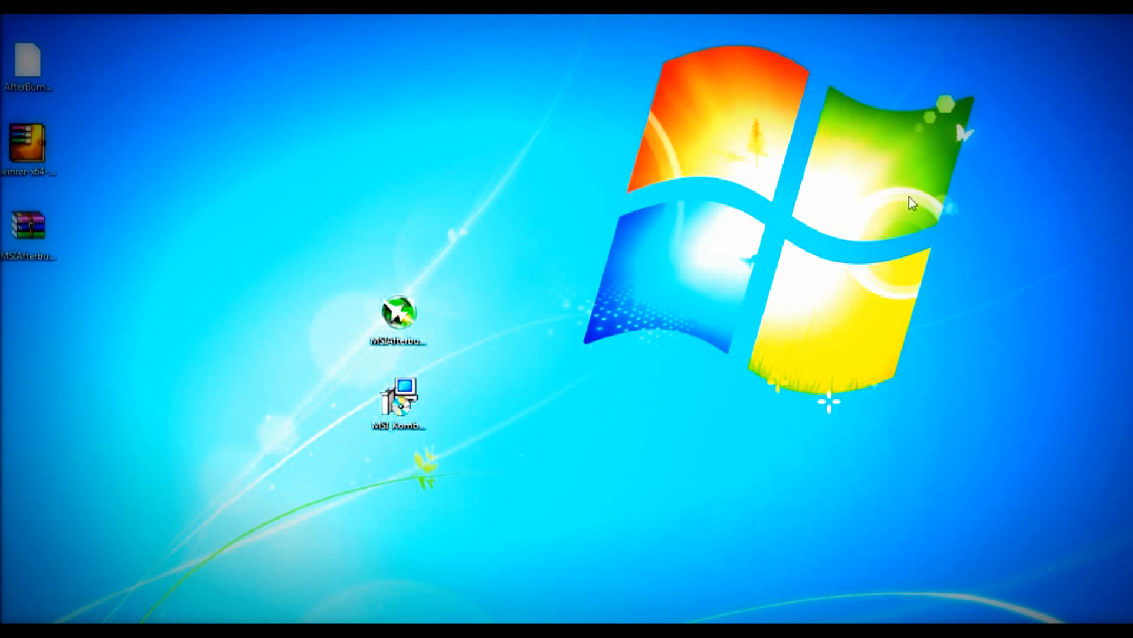
mouse_move(603, 113)
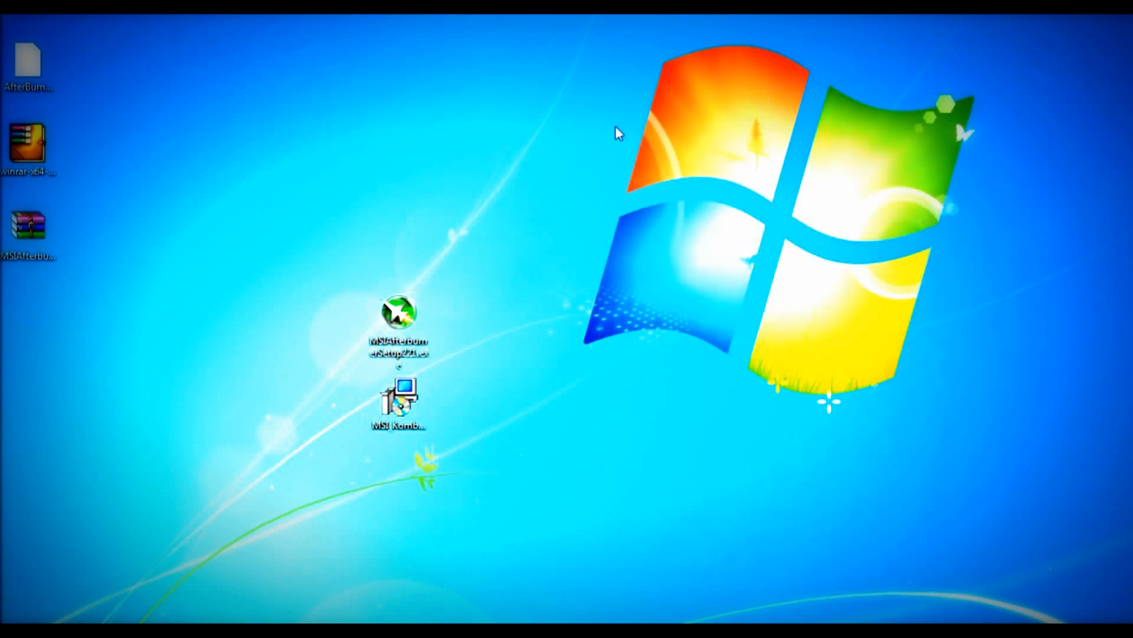
drag(618, 132, 968, 375)
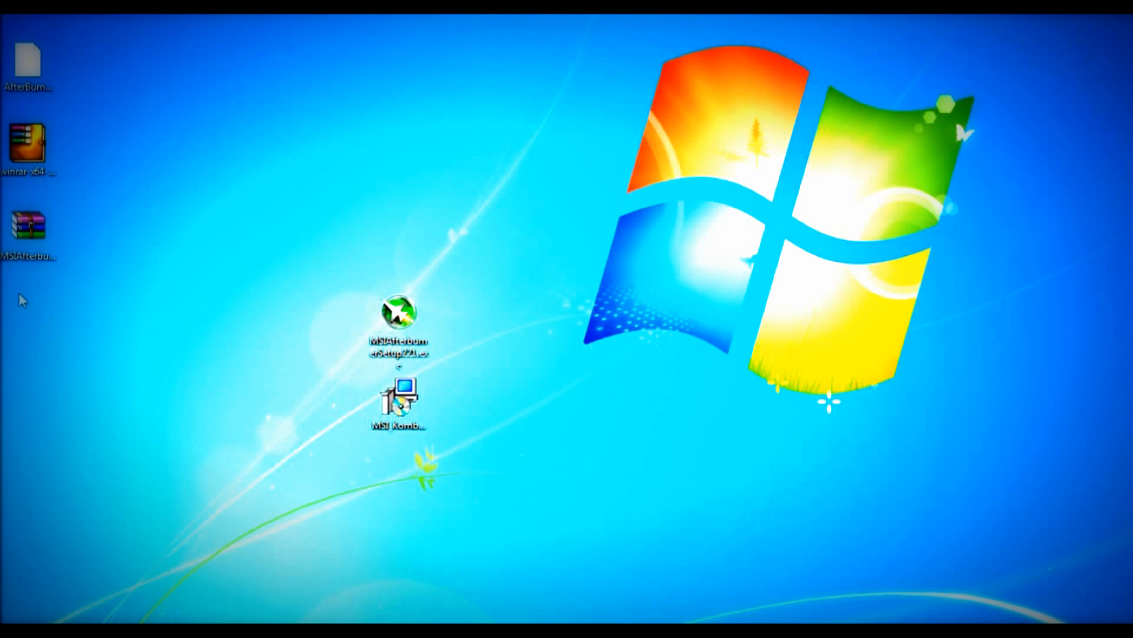
mouse_move(18, 324)
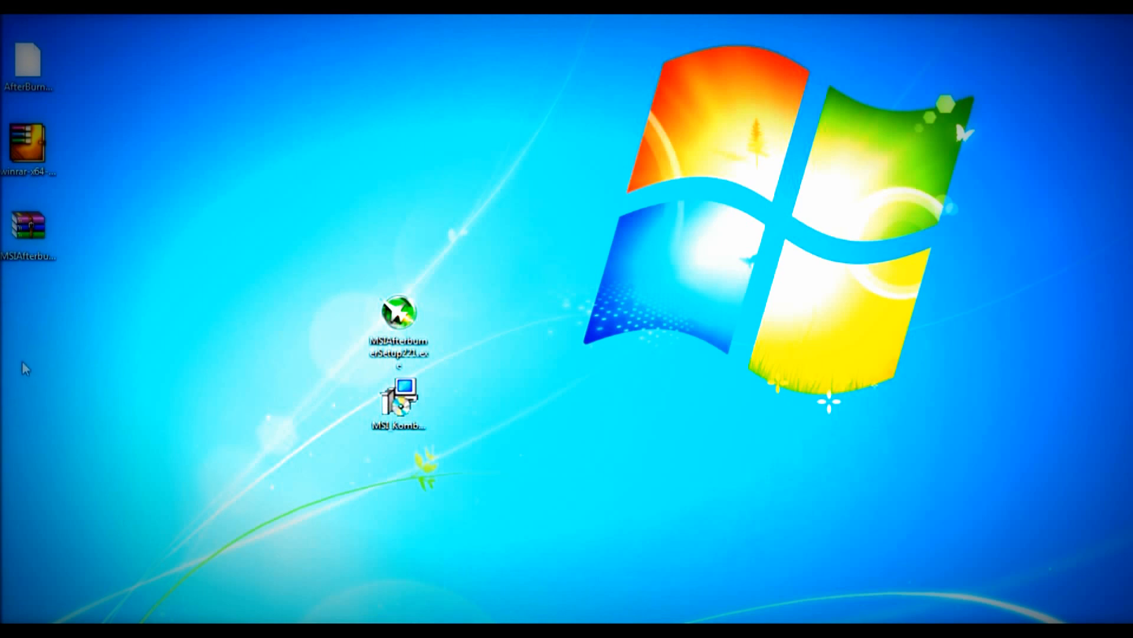
drag(397, 326, 76, 314)
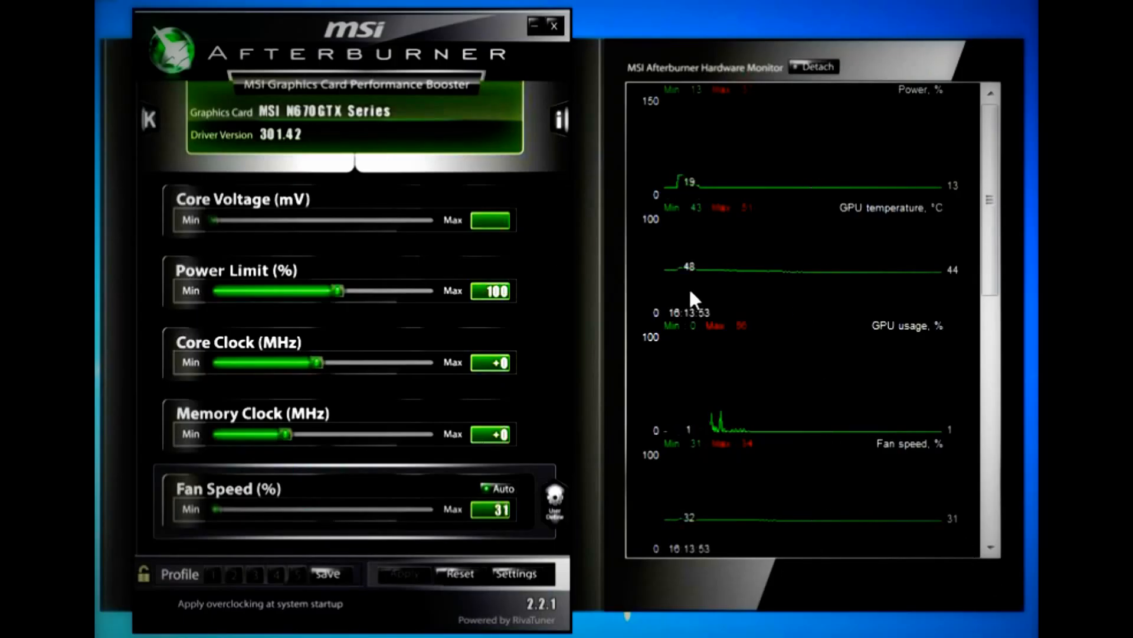
mouse_move(593, 365)
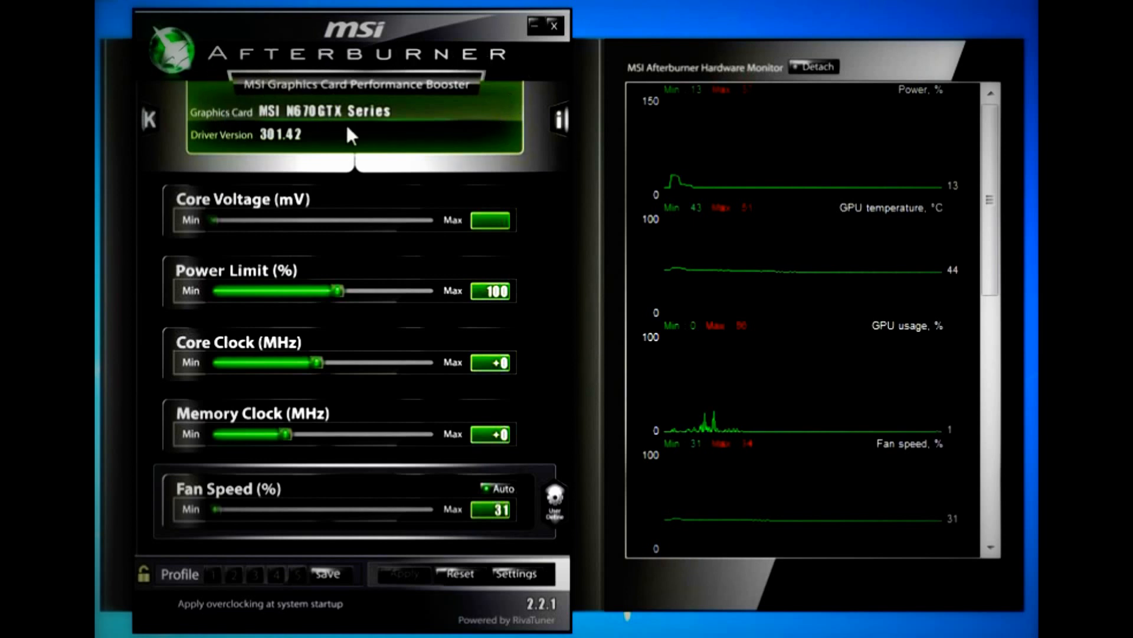
mouse_move(511, 62)
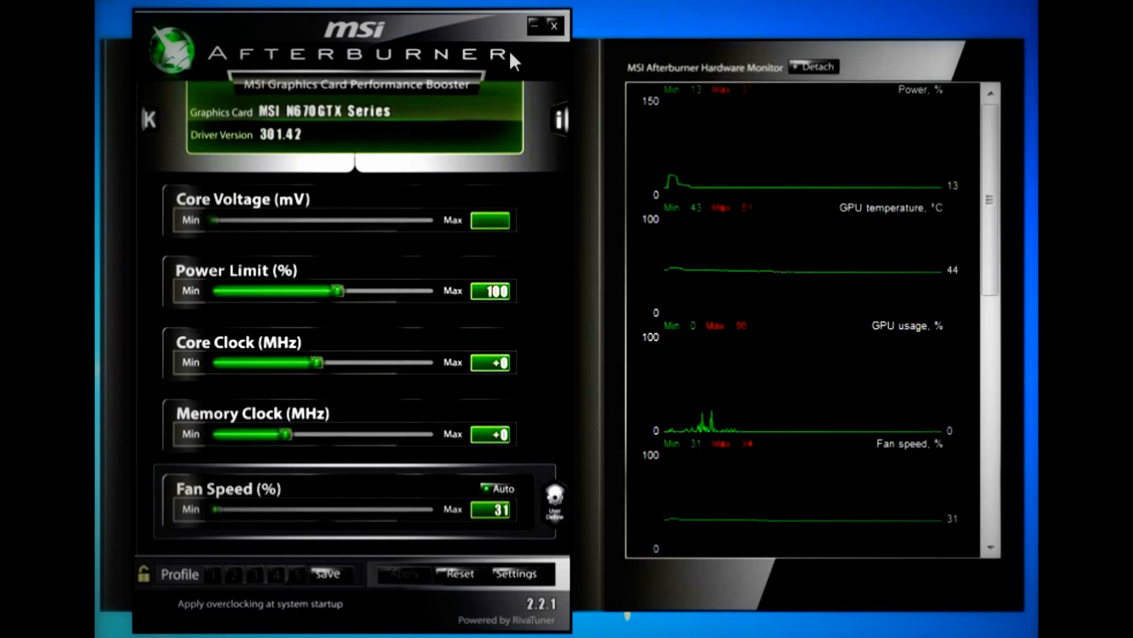
mouse_move(382, 69)
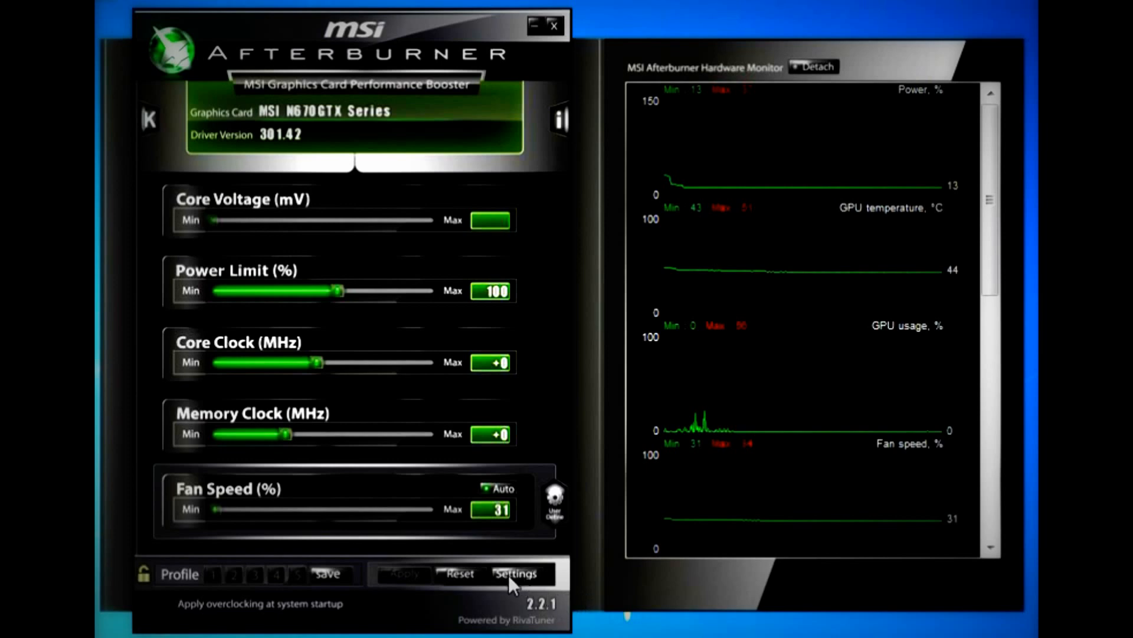
click(516, 573)
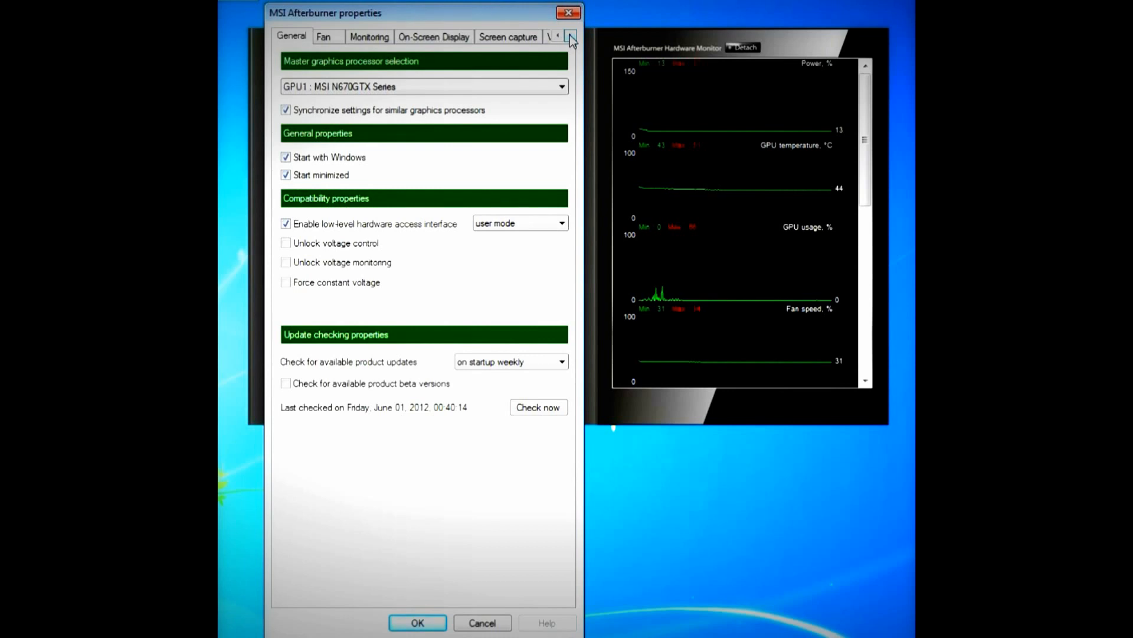
Step: Scroll the properties tab strip and show the Video capture settings tab
click(570, 37)
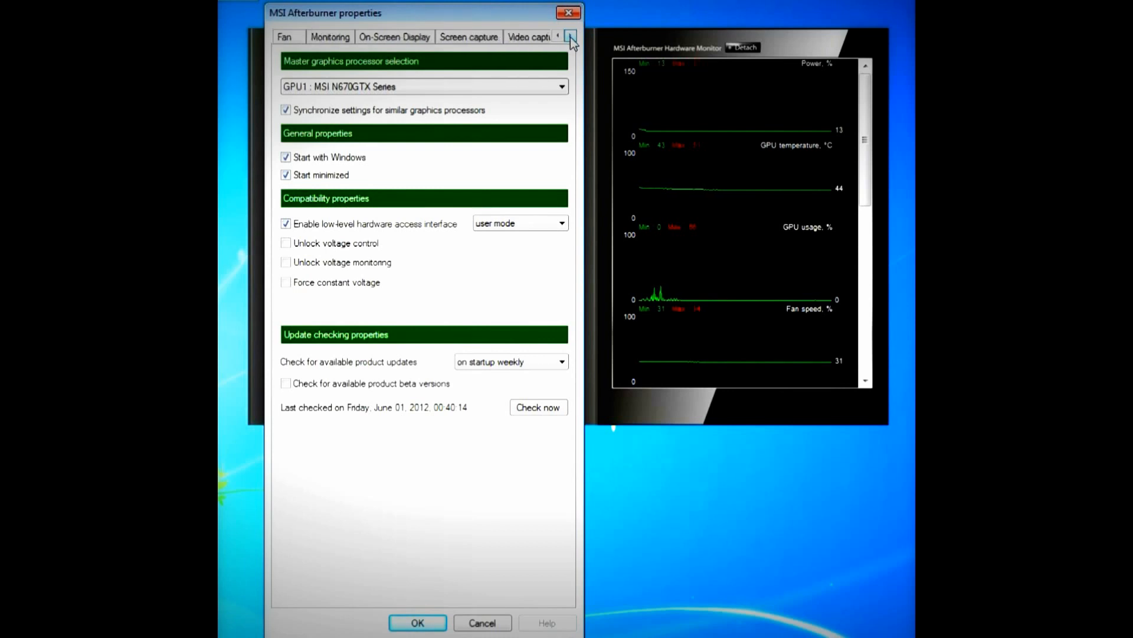
click(570, 37)
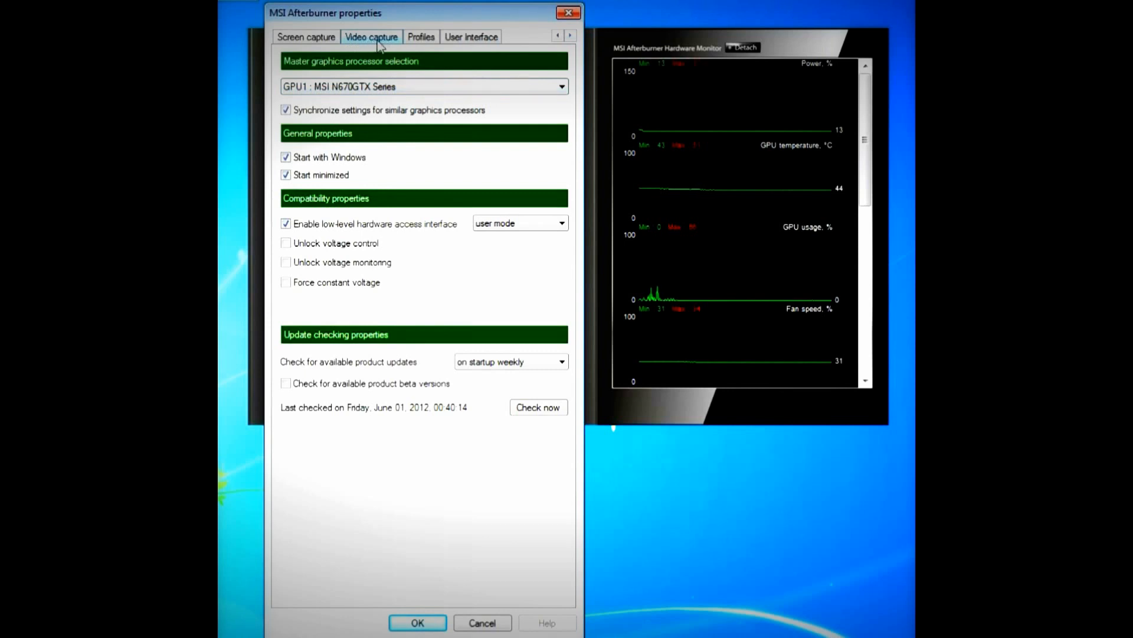
click(371, 36)
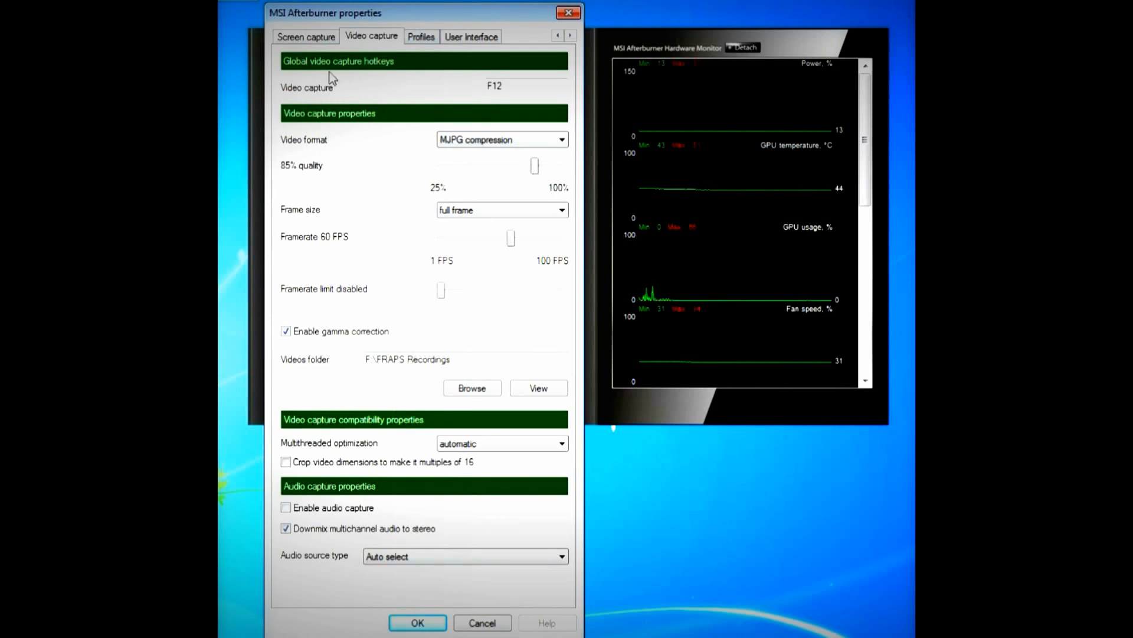
mouse_move(329, 92)
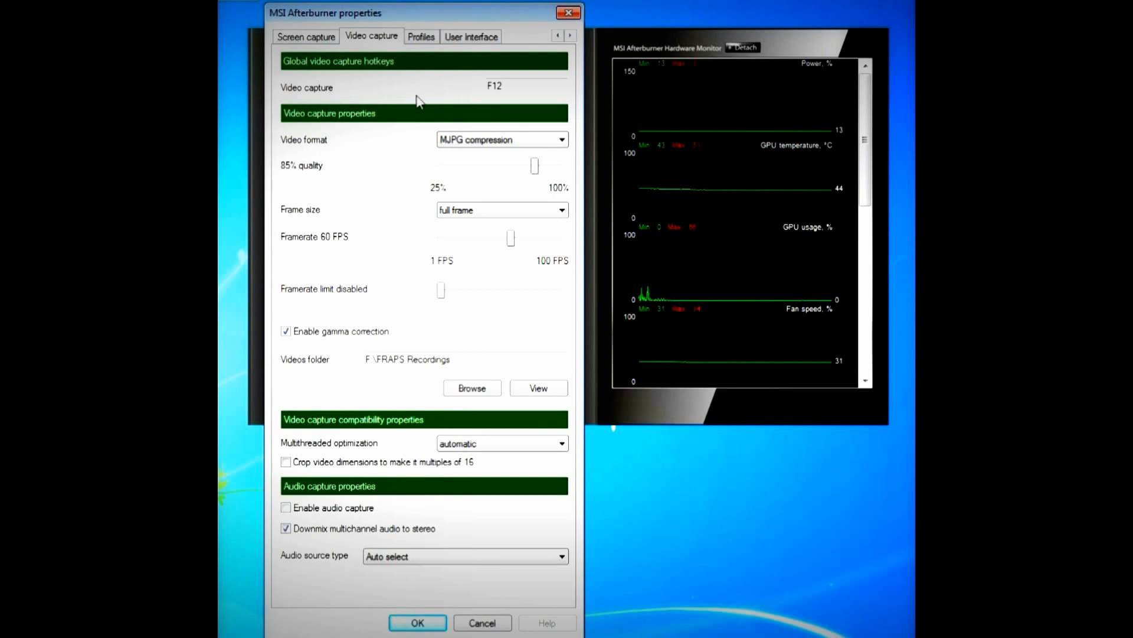
Step: Keep F12 as the video capture hotkey and confirm the properties with OK
click(506, 86)
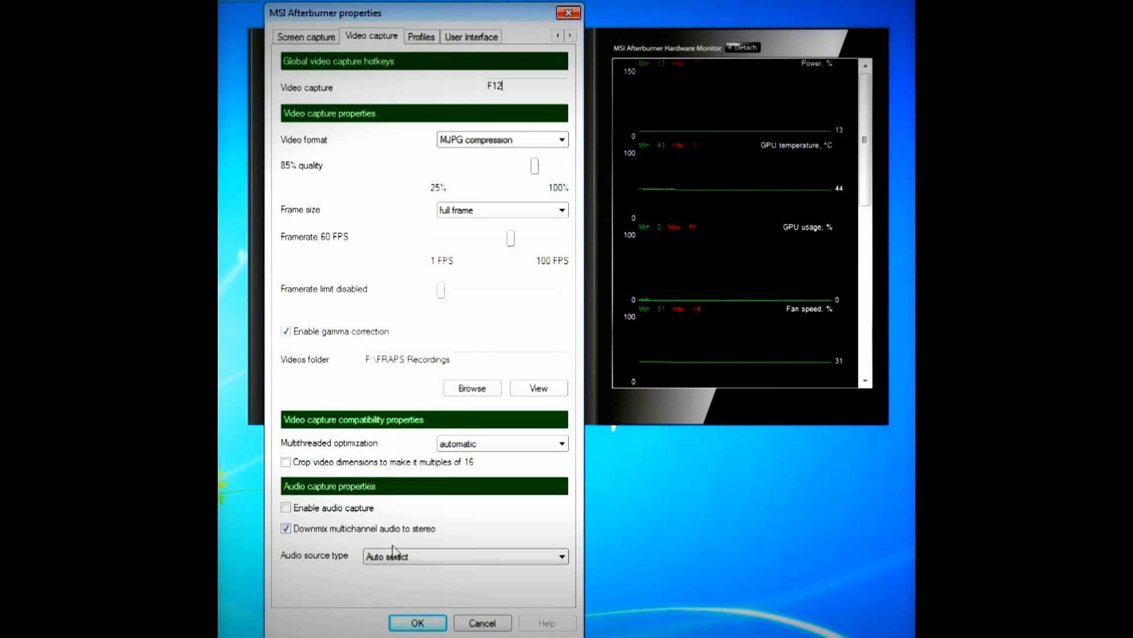
mouse_move(405, 256)
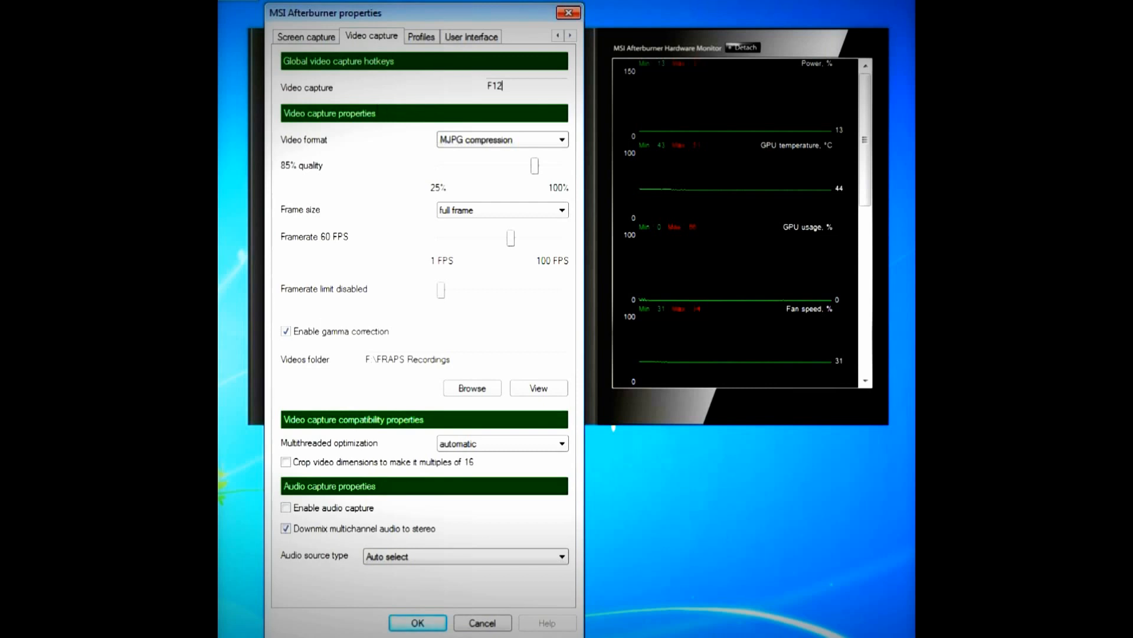
mouse_move(520, 168)
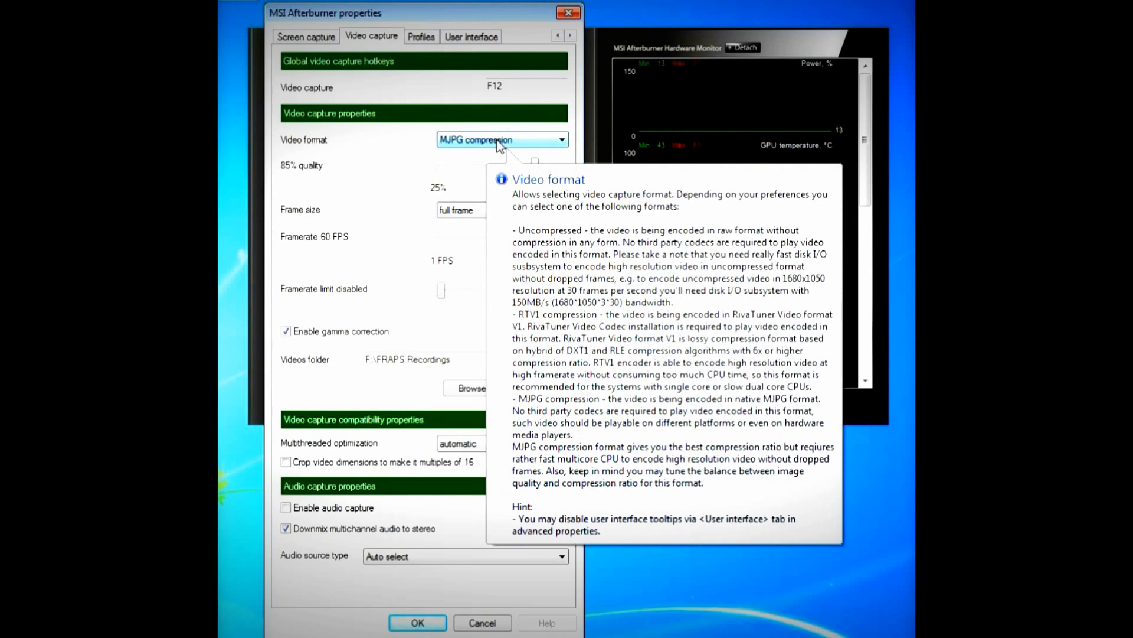
mouse_move(536, 166)
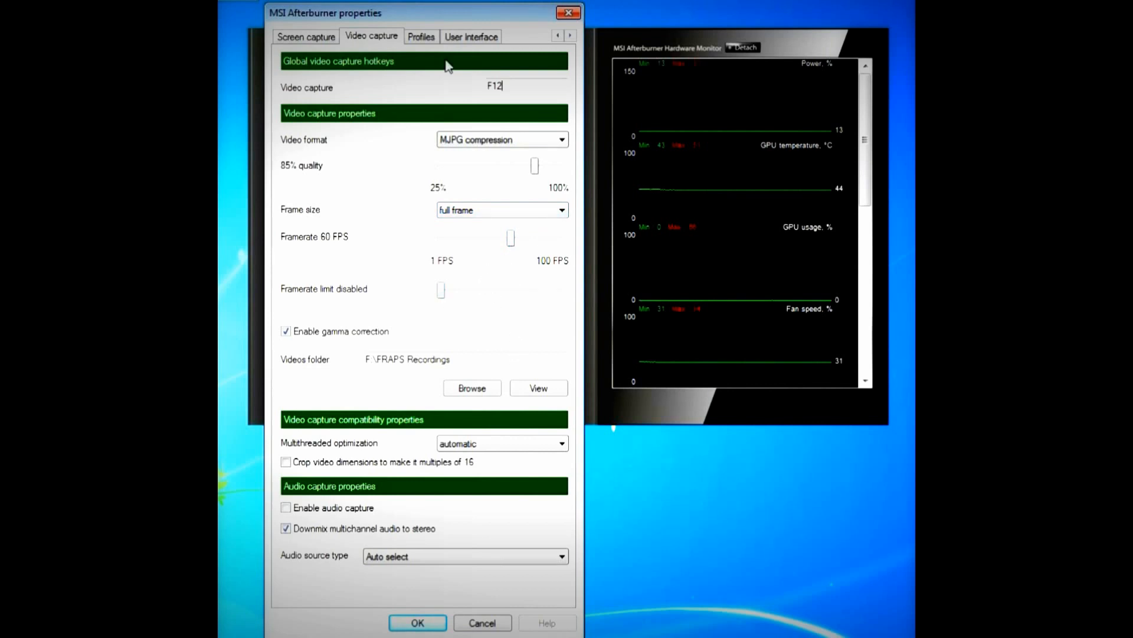
mouse_move(411, 142)
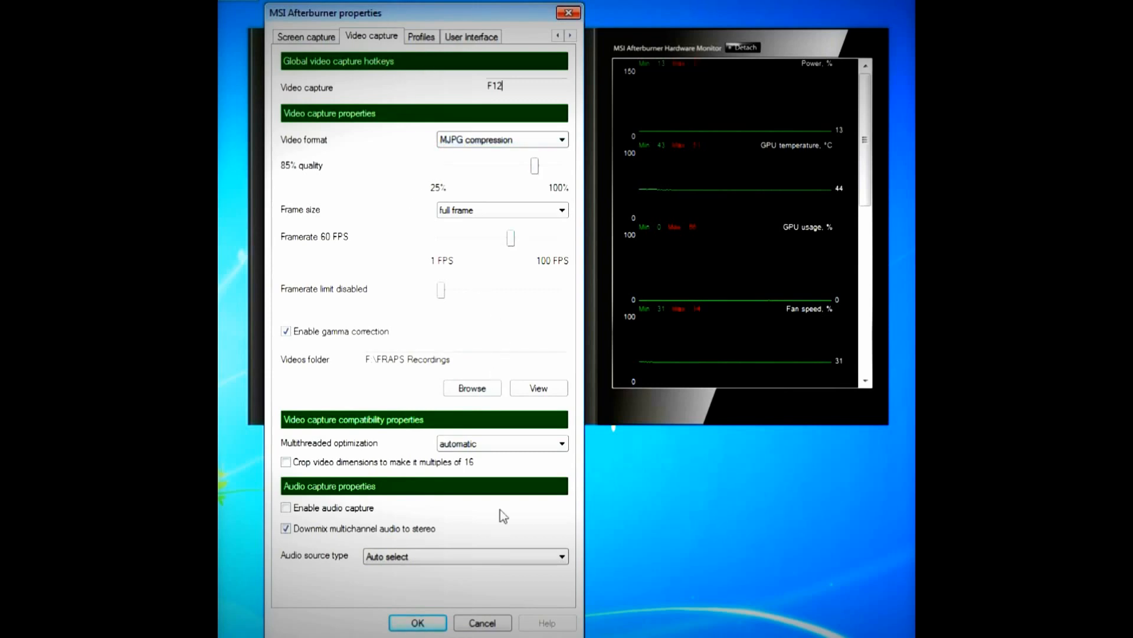
click(417, 622)
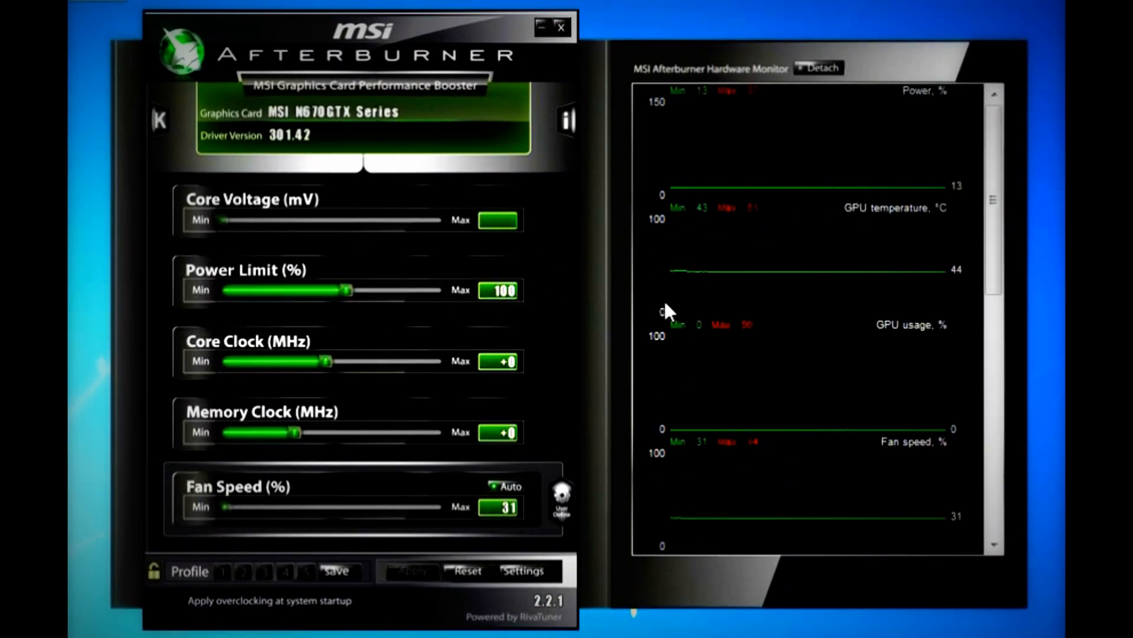
mouse_move(925, 333)
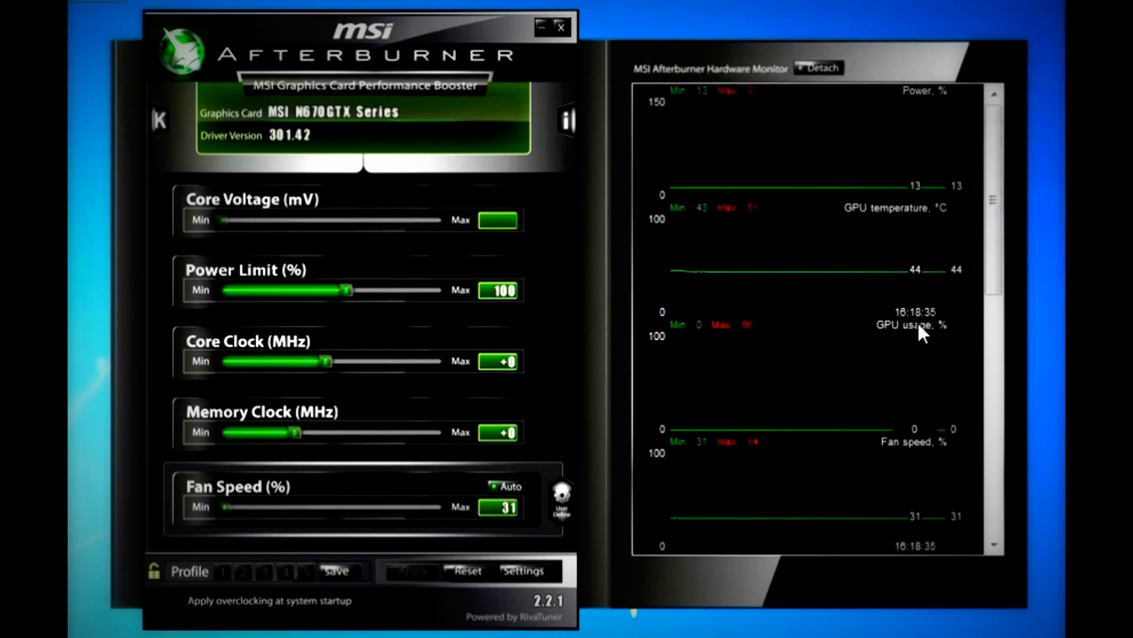